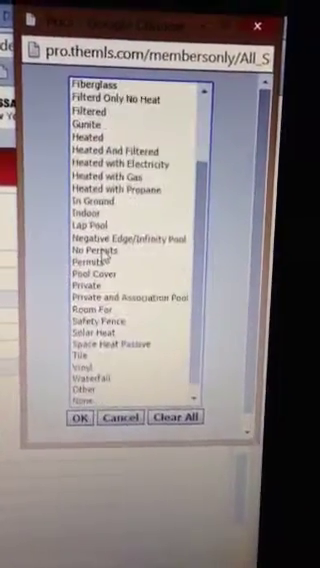
- Select Indoor in the pool-type options and review the remaining choices below
left_click(90, 208)
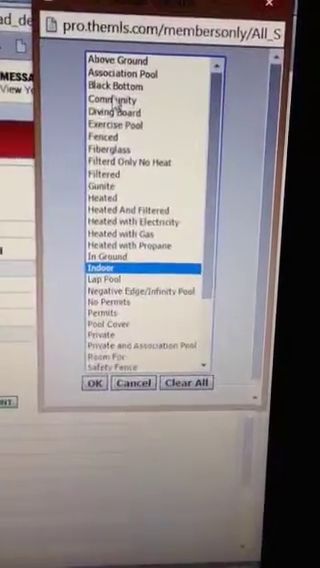
scroll("down", 3)
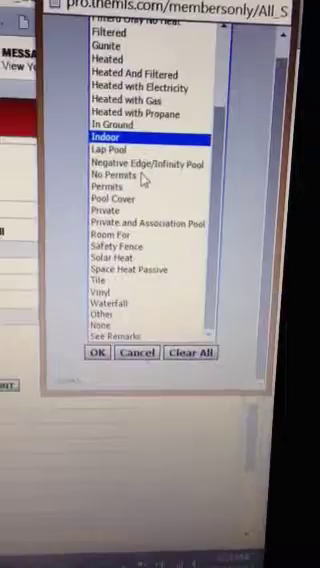